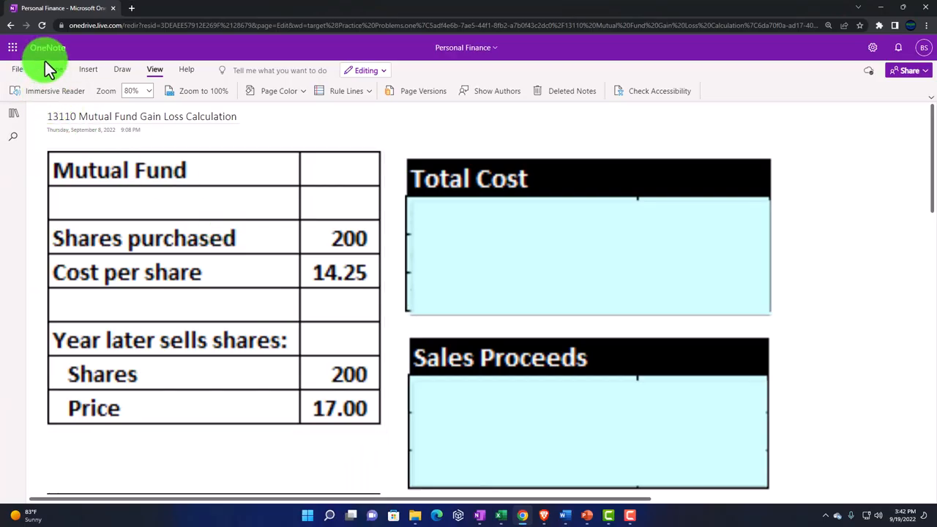
# - Open the notebook pane showing Practice Problems sections and the 13110 page list
pyautogui.click(11, 114)
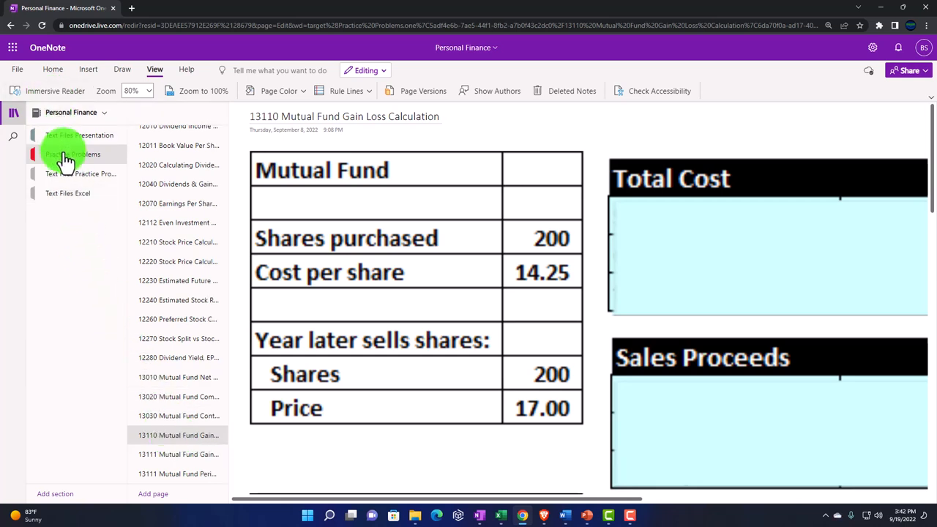
pyautogui.moveTo(73, 179)
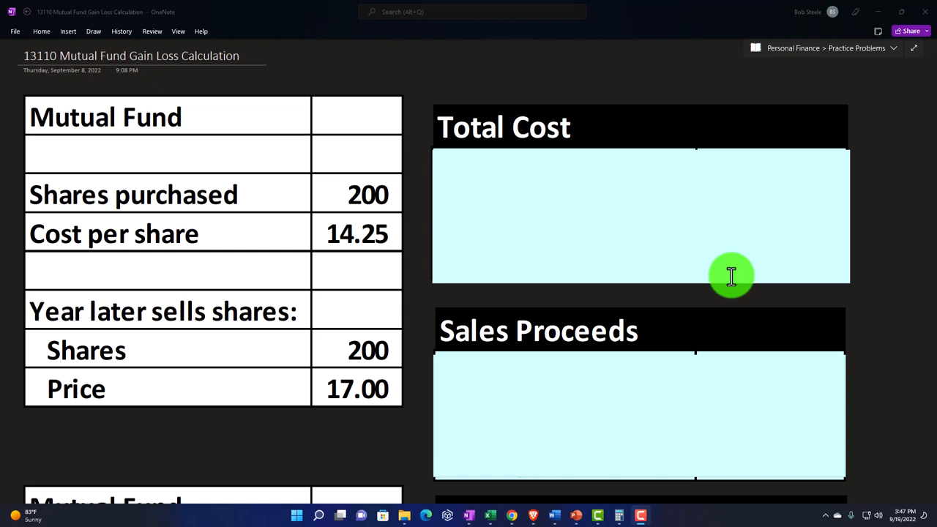
pyautogui.moveTo(459, 427)
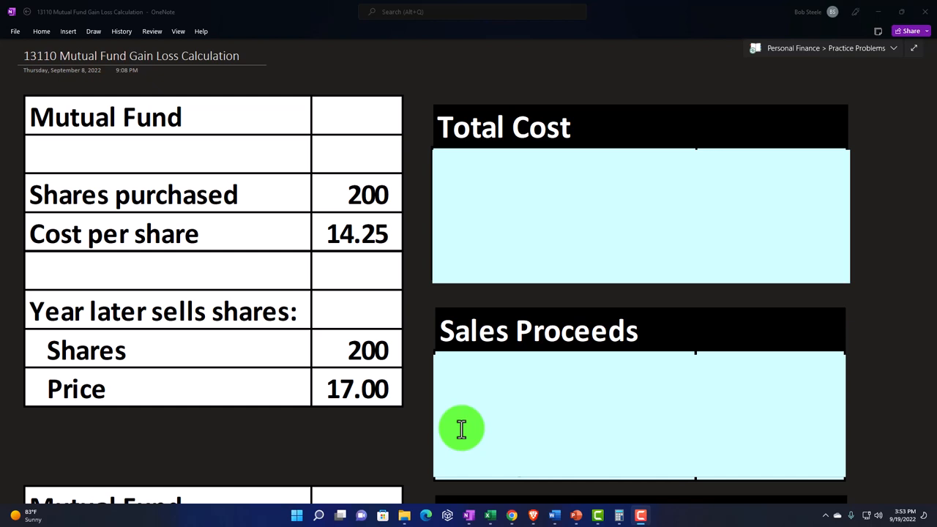
pyautogui.moveTo(18, 198)
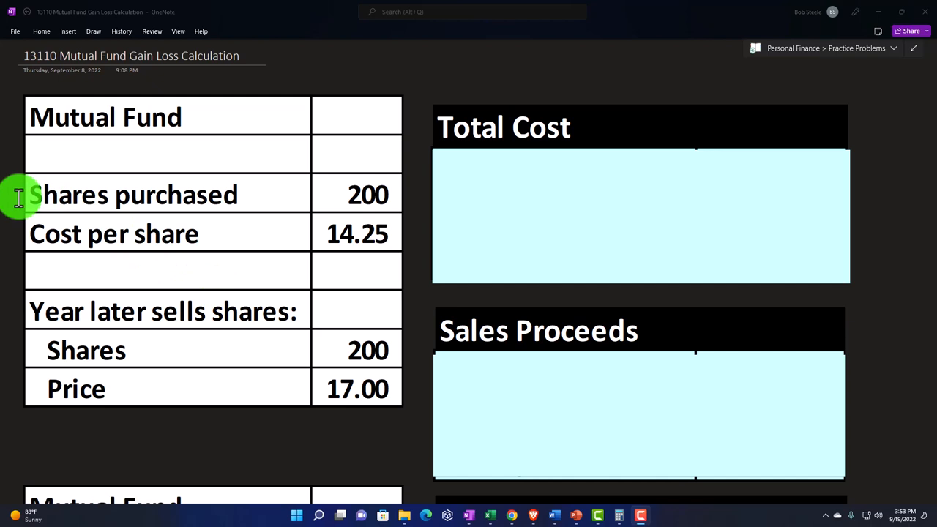
pyautogui.moveTo(24, 349)
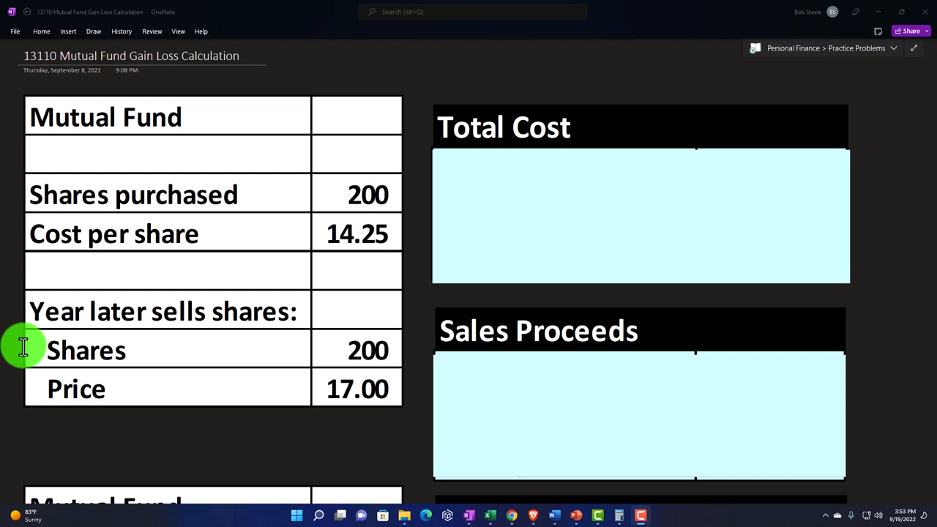
pyautogui.moveTo(17, 390)
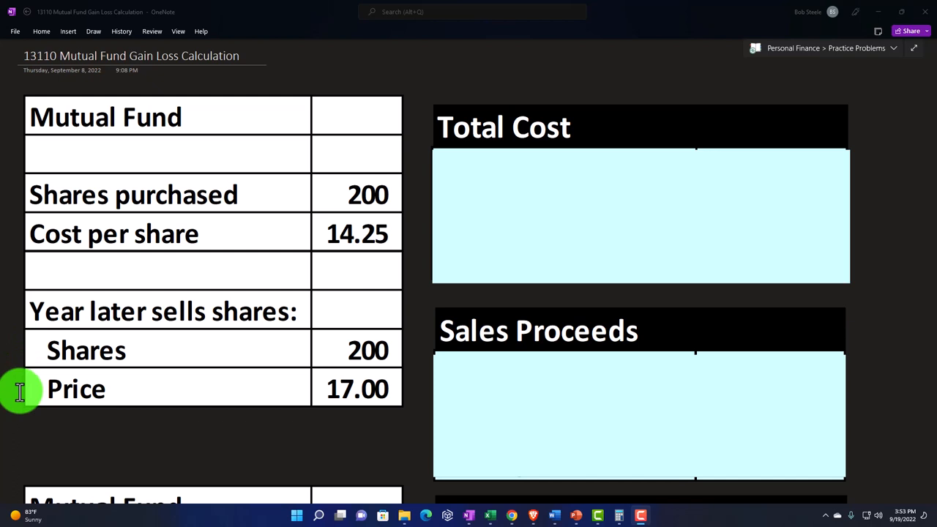
pyautogui.moveTo(13, 385)
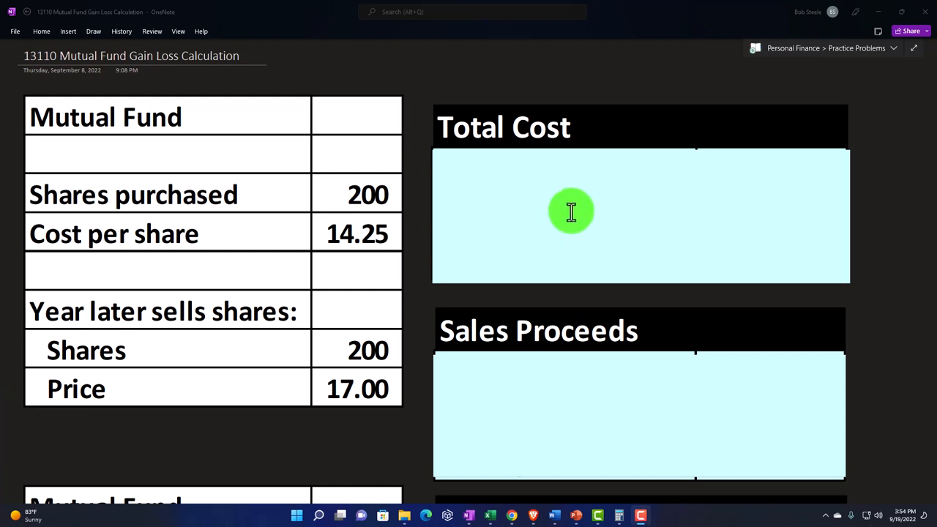
# - Fill the Total Cost table (2,850.00) and Sales Proceeds table (3,400.00), checking with Calculator
pyautogui.click(570, 212)
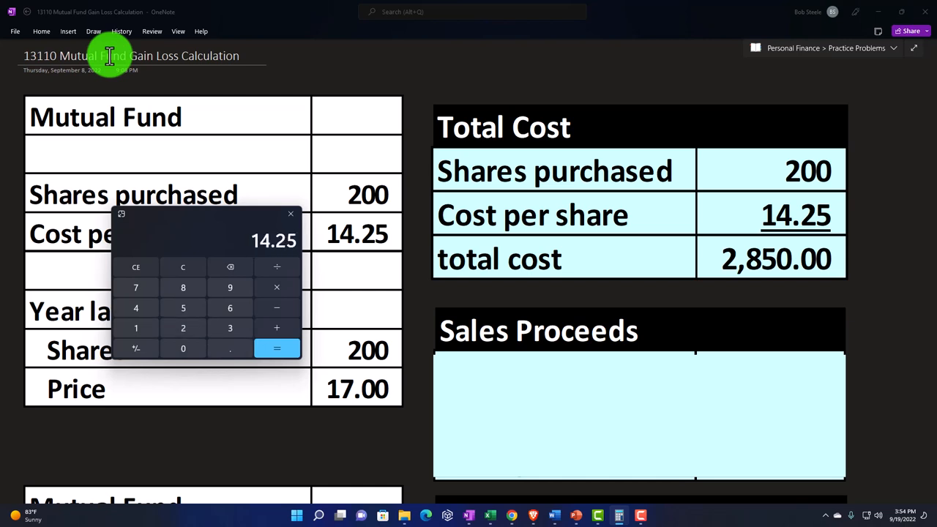
pyautogui.click(277, 349)
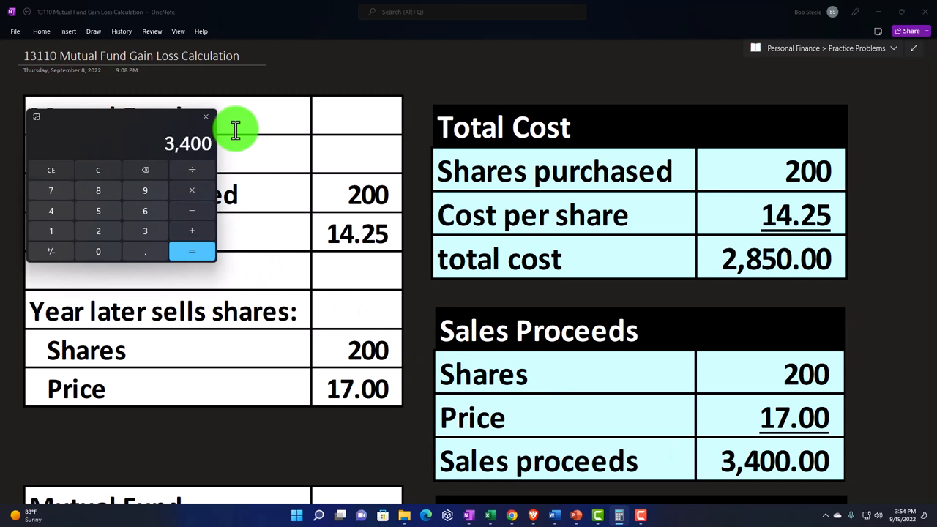
pyautogui.scroll(-3)
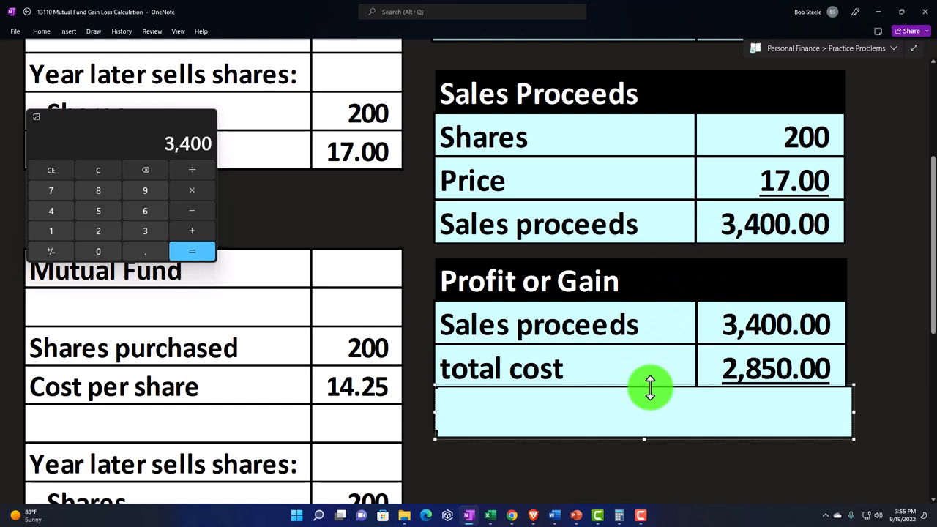
pyautogui.moveTo(655, 408)
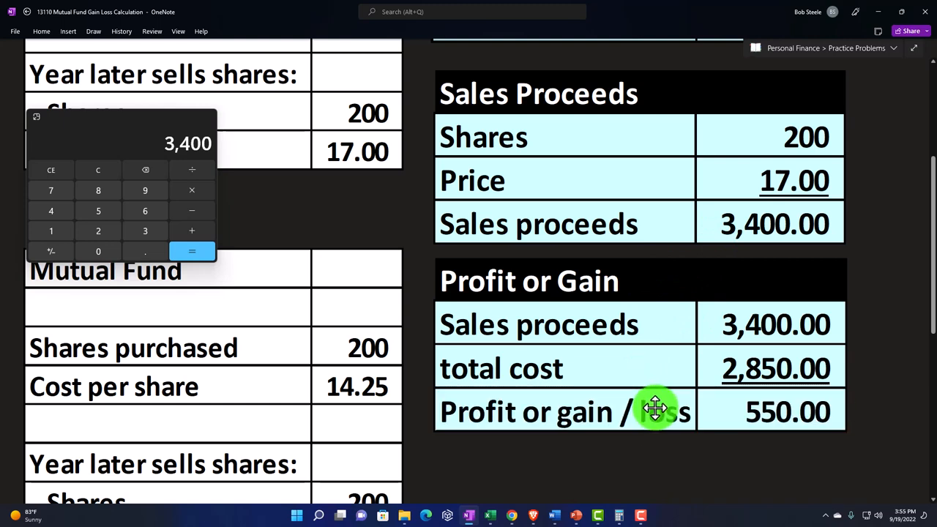
pyautogui.moveTo(659, 444)
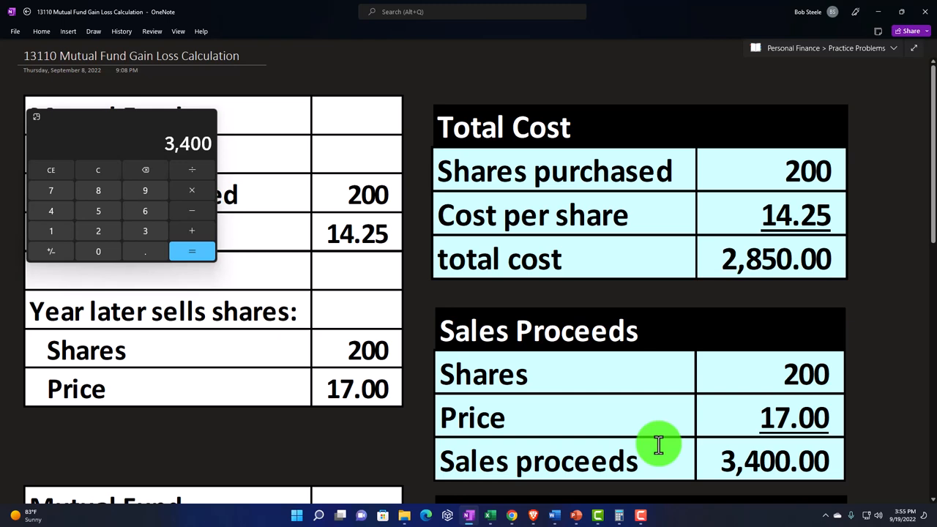
pyautogui.moveTo(670, 433)
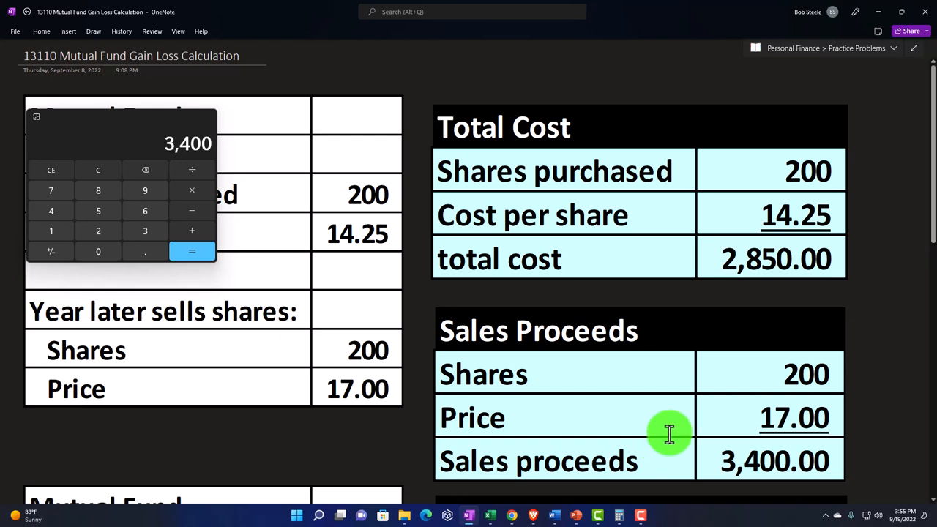
pyautogui.moveTo(750, 177)
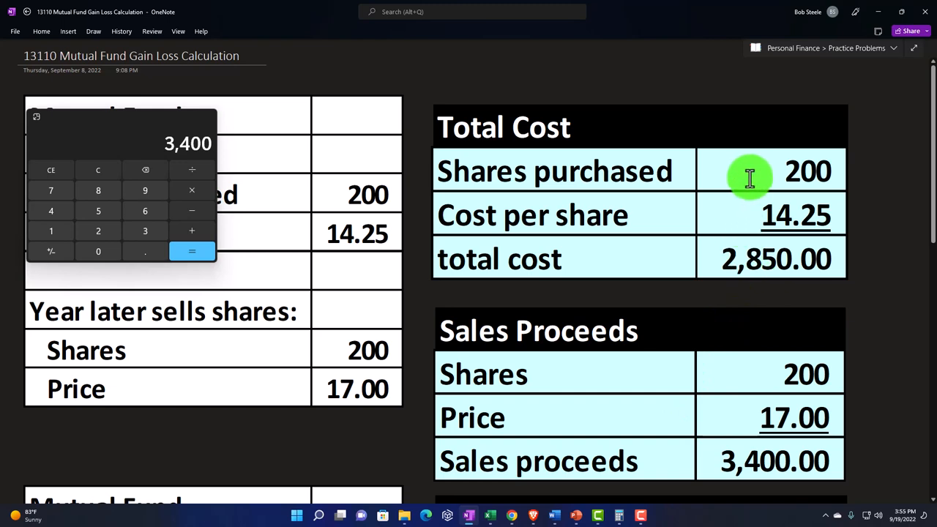
pyautogui.scroll(-3)
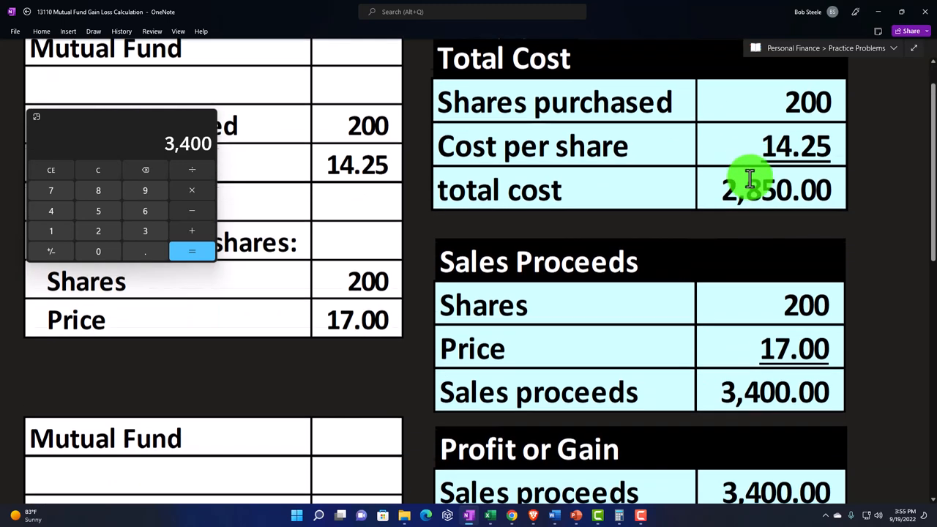
pyautogui.scroll(-3)
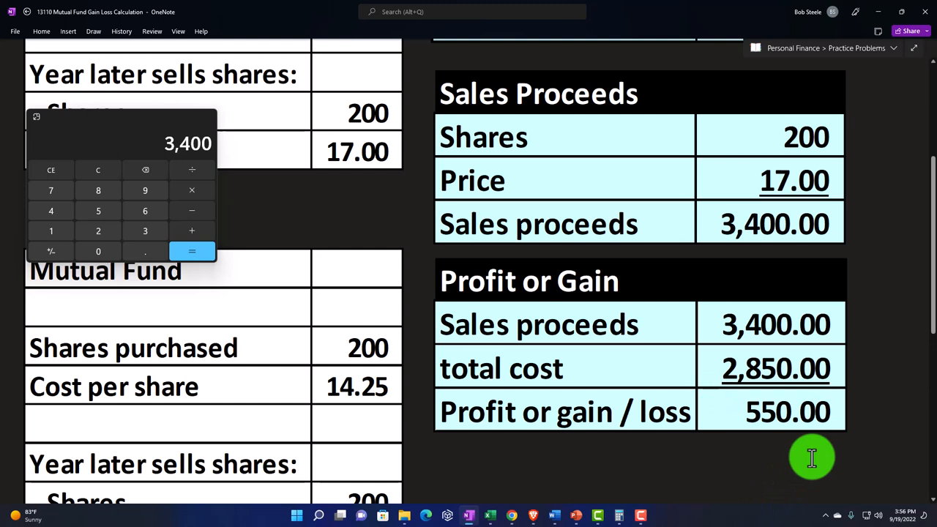
pyautogui.moveTo(110, 120)
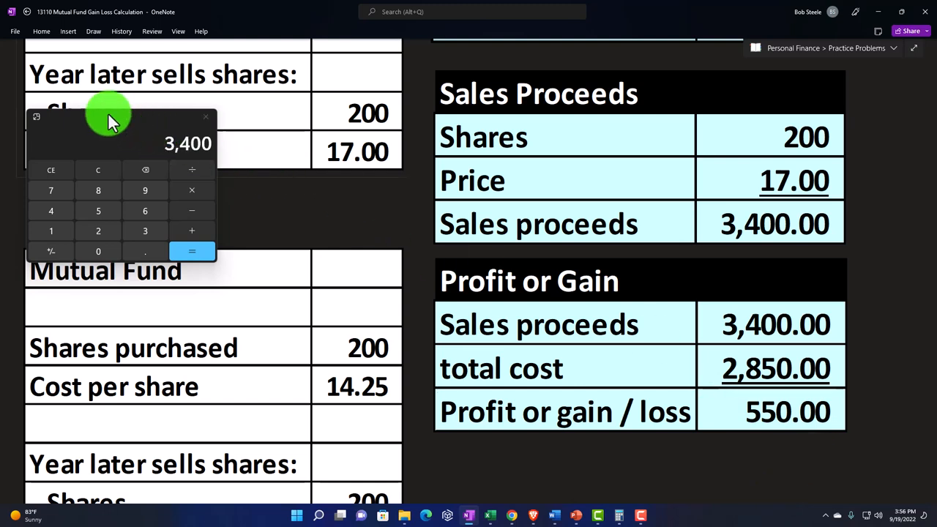
# - Enter Price 17.00 in the per-share Profit or Gain table, yielding 2.75 profit per share
pyautogui.scroll(-3)
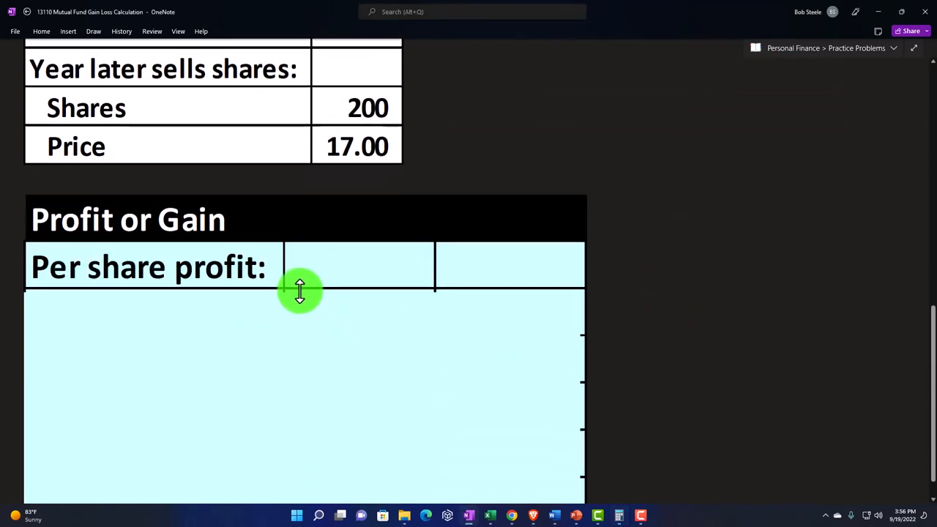
pyautogui.write('Price\t17.00')
pyautogui.write('2.75')
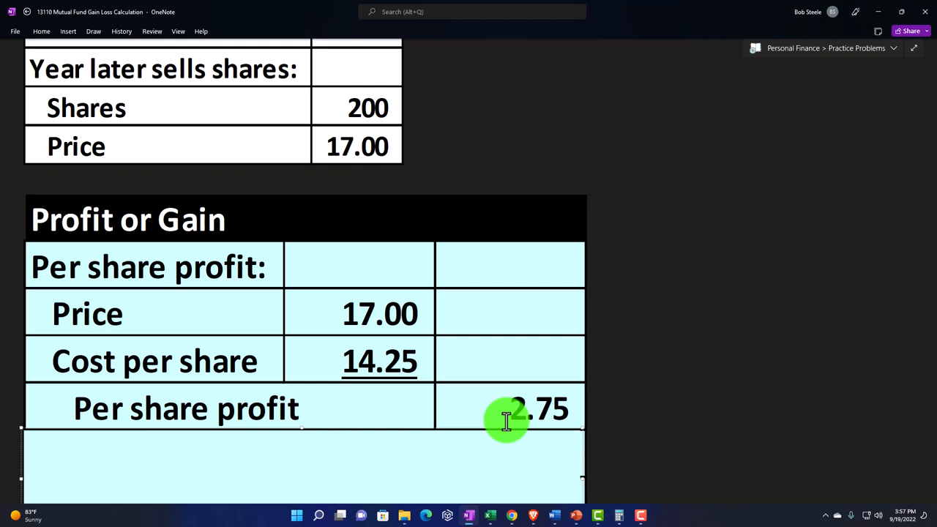
# - Scroll down to the per-share table to add Shares 200 and the 550.00 total
pyautogui.scroll(-3)
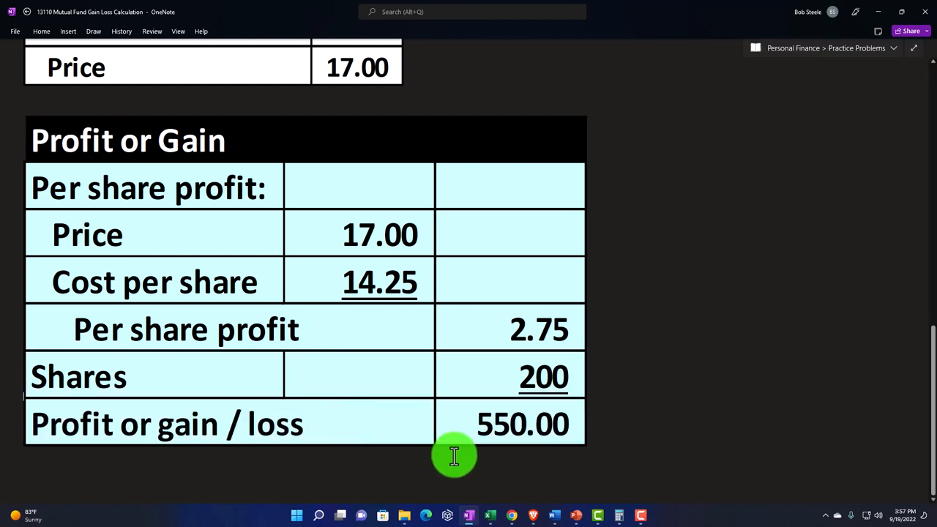
pyautogui.moveTo(615, 352)
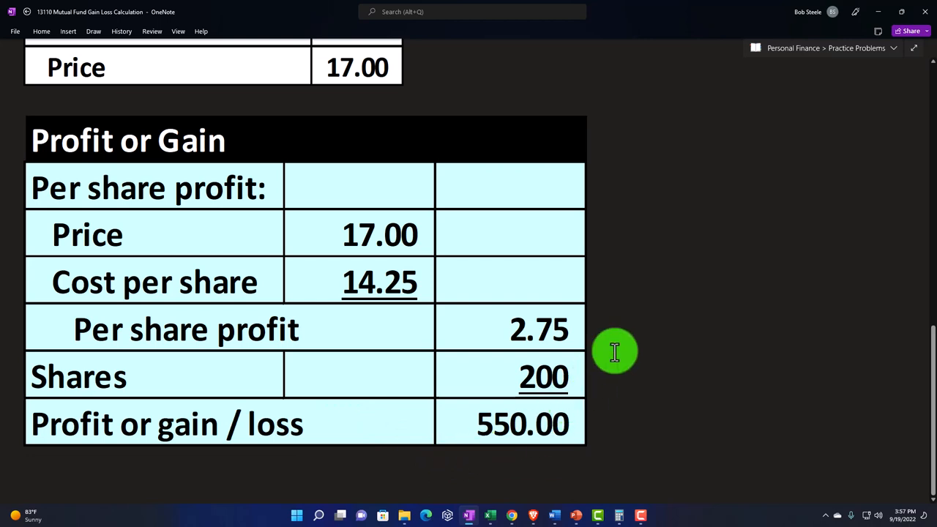
pyautogui.moveTo(600, 367)
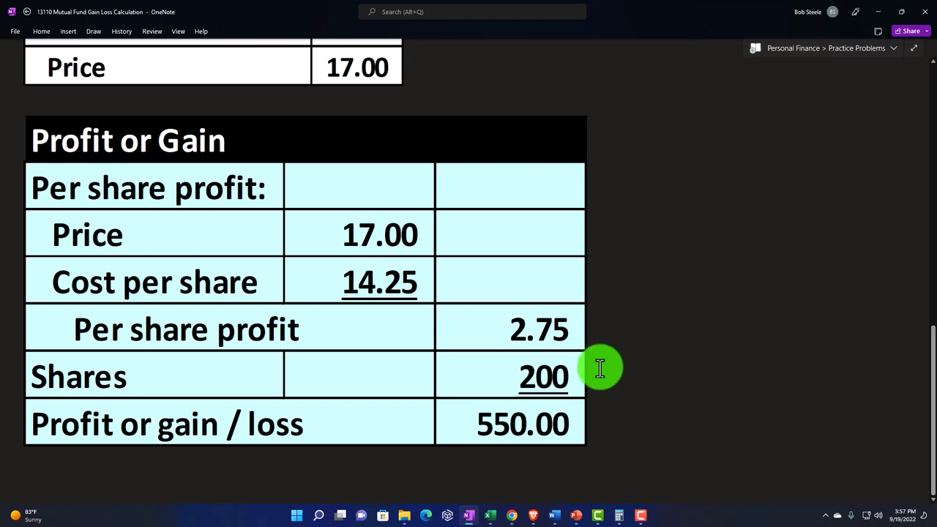
pyautogui.moveTo(608, 352)
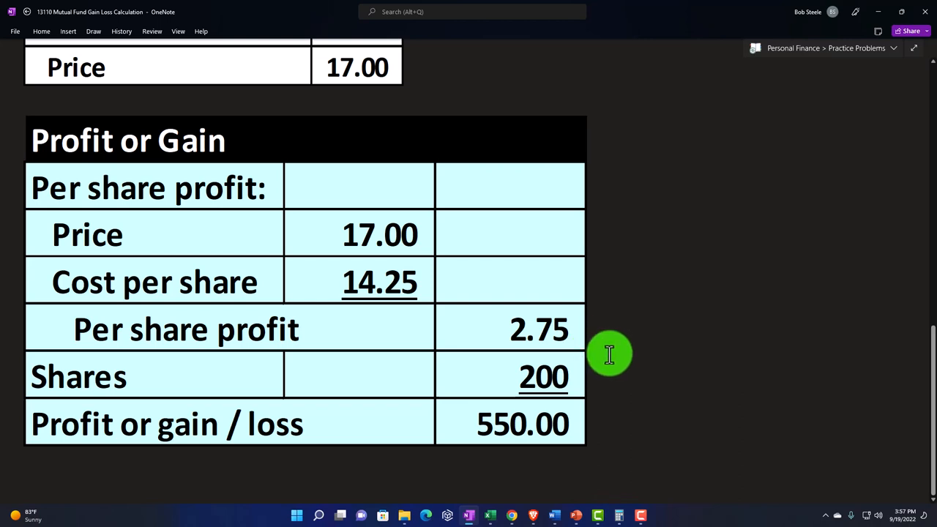
pyautogui.moveTo(611, 300)
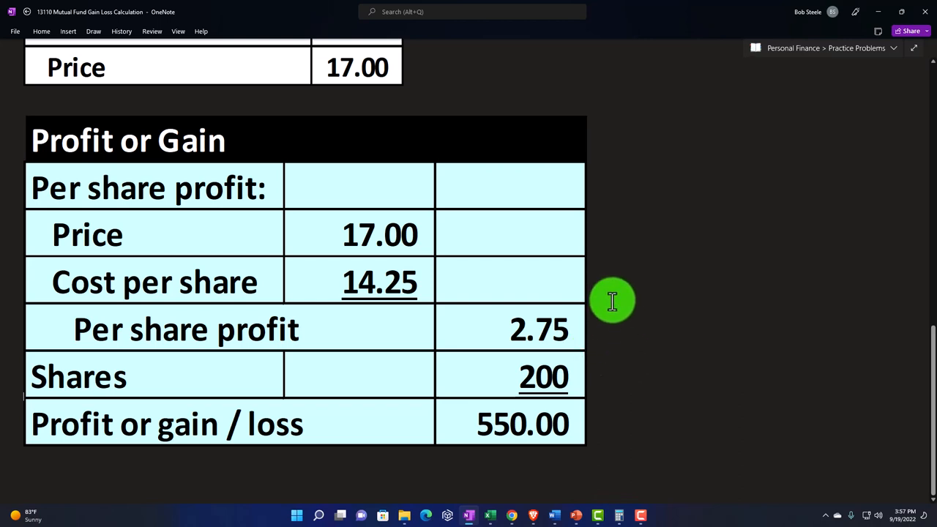
pyautogui.moveTo(613, 308)
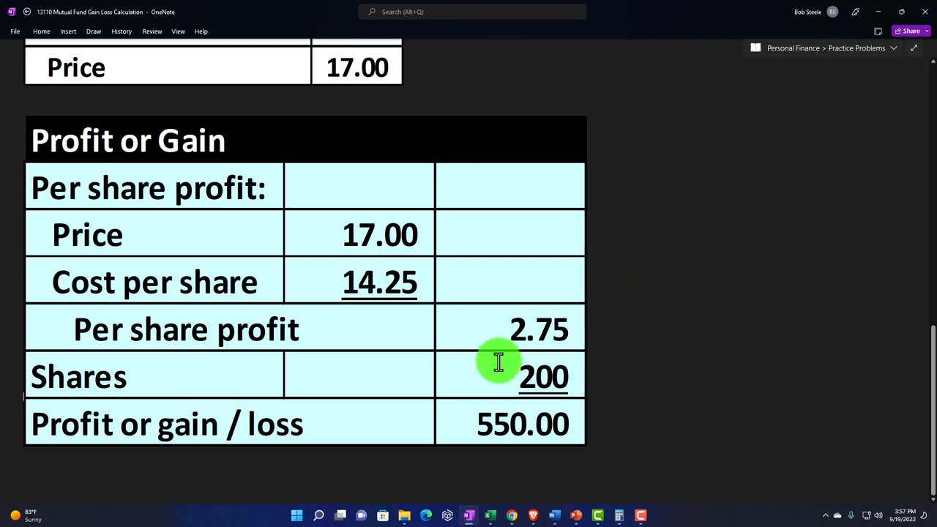
pyautogui.moveTo(539, 376)
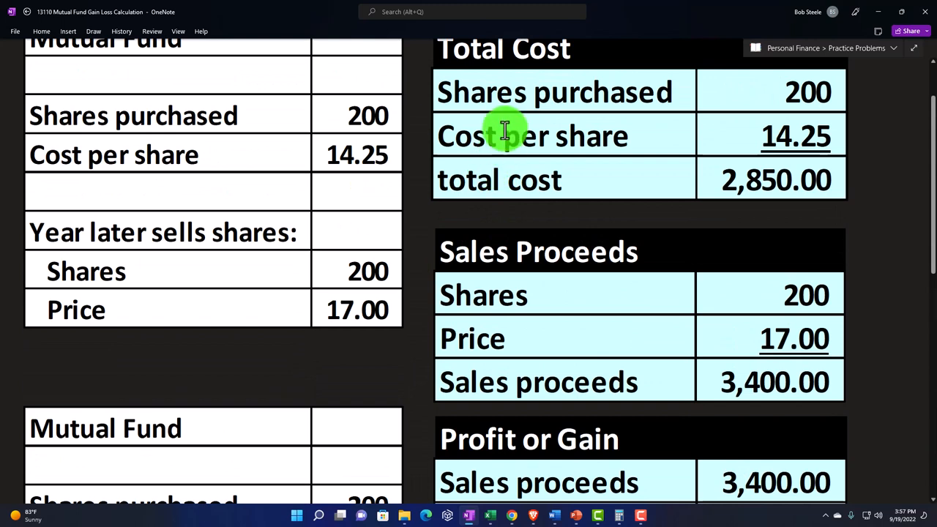
pyautogui.moveTo(491, 267)
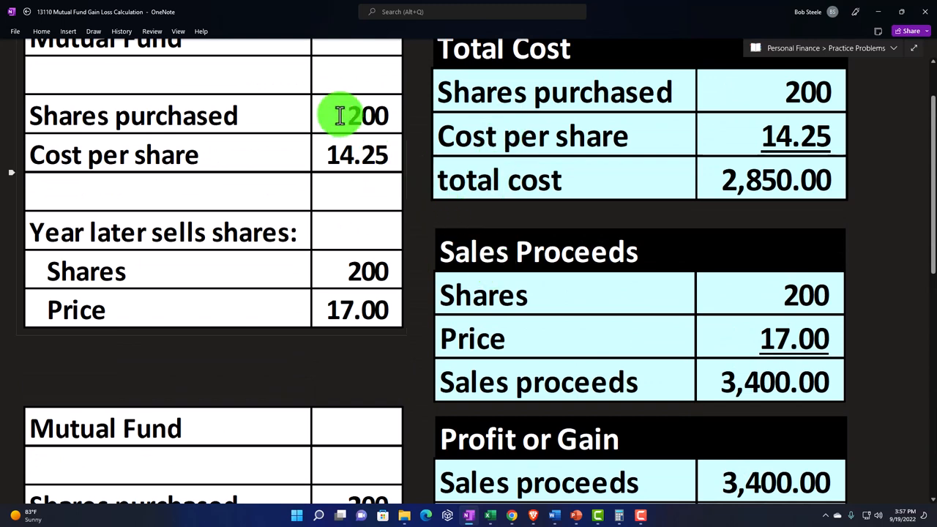
pyautogui.scroll(-3)
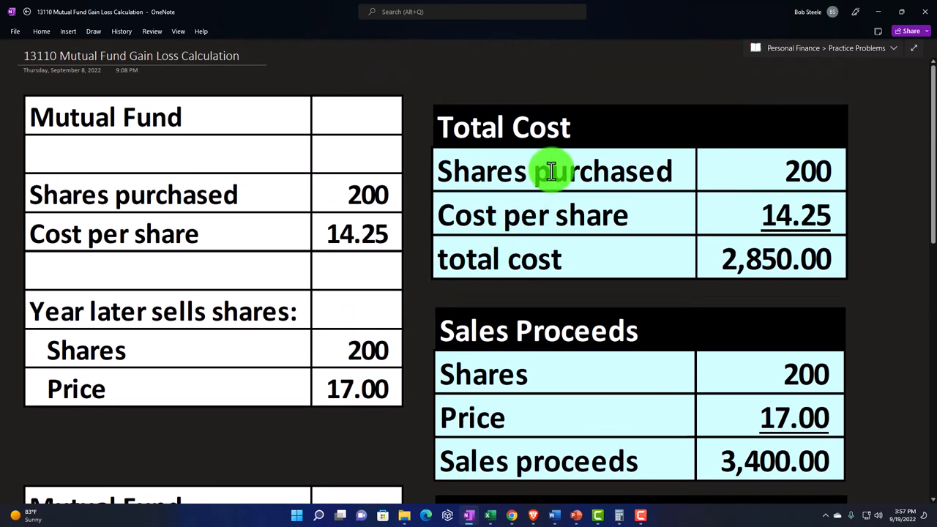
pyautogui.moveTo(772, 169)
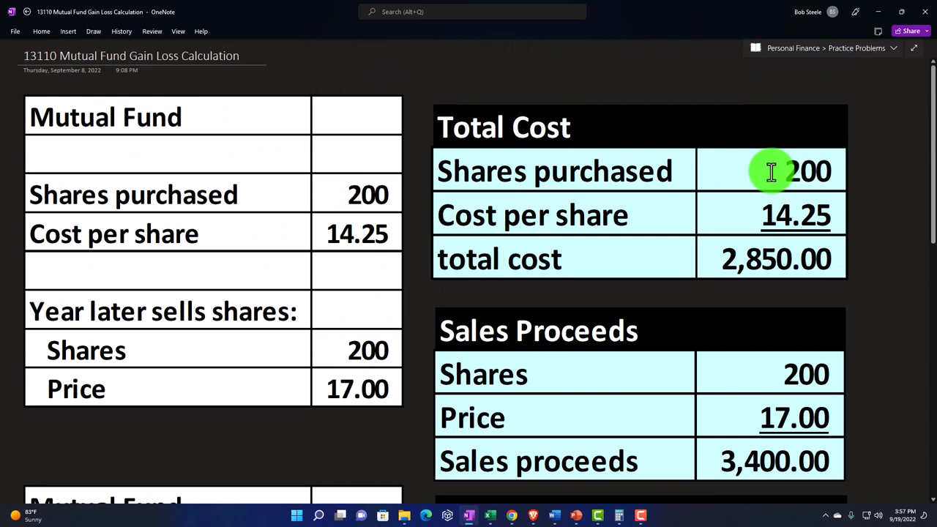
pyautogui.scroll(-3)
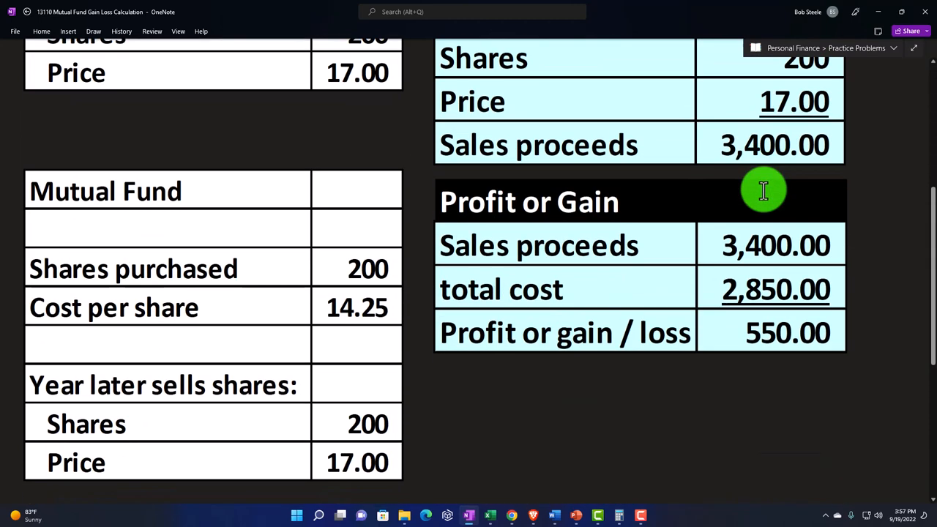
pyautogui.scroll(-3)
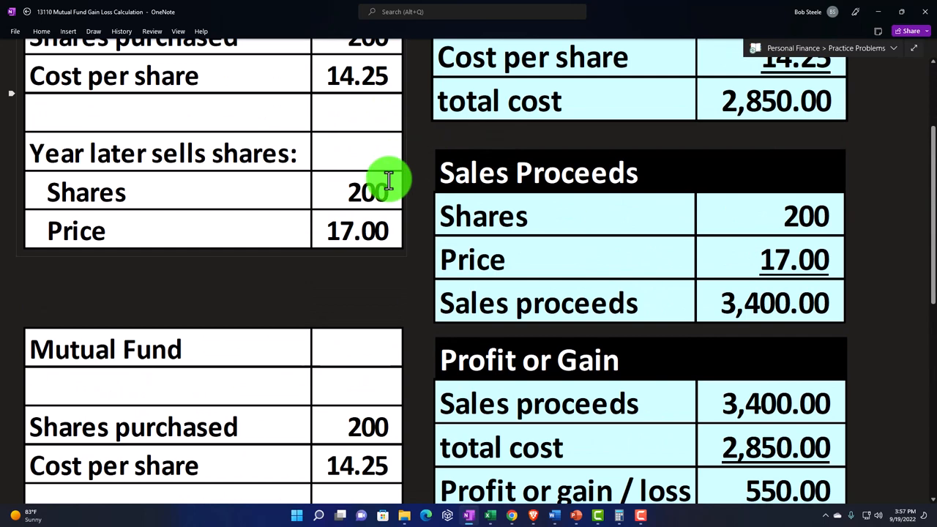
pyautogui.scroll(-3)
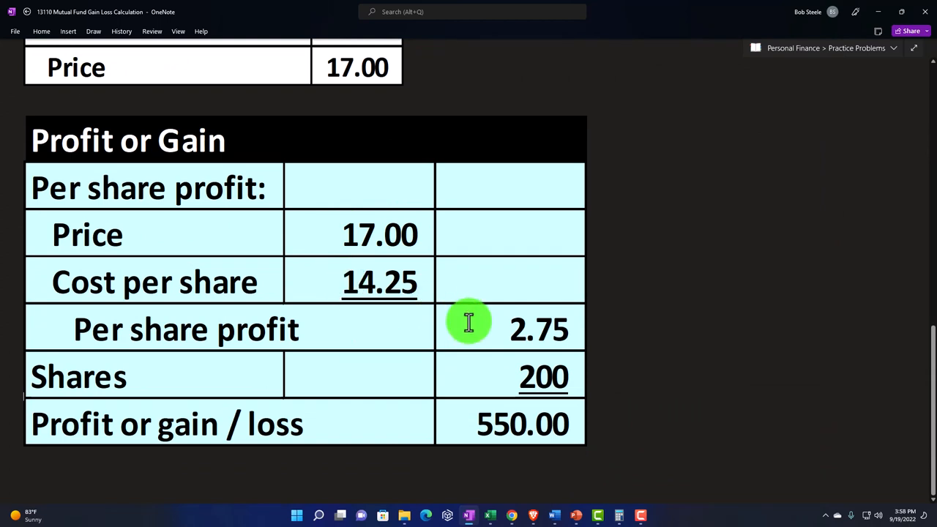
pyautogui.moveTo(465, 366)
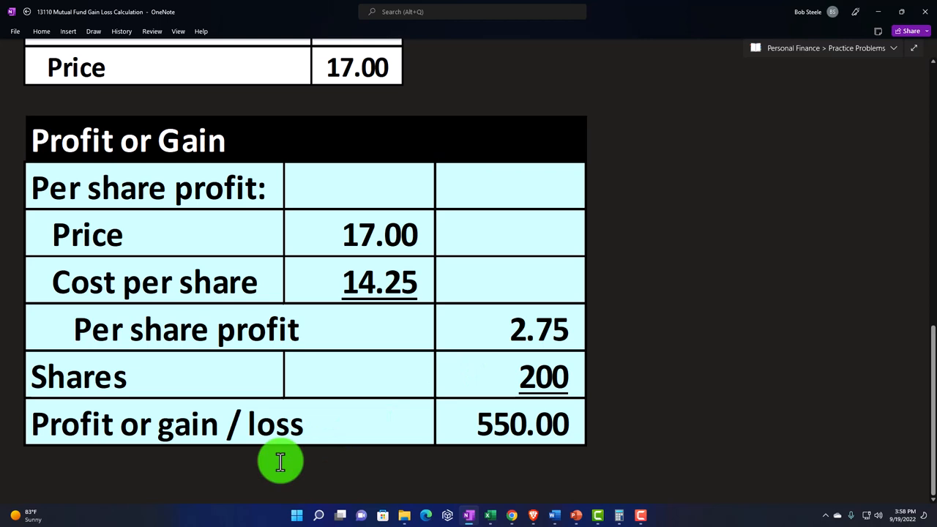
pyautogui.moveTo(625, 462)
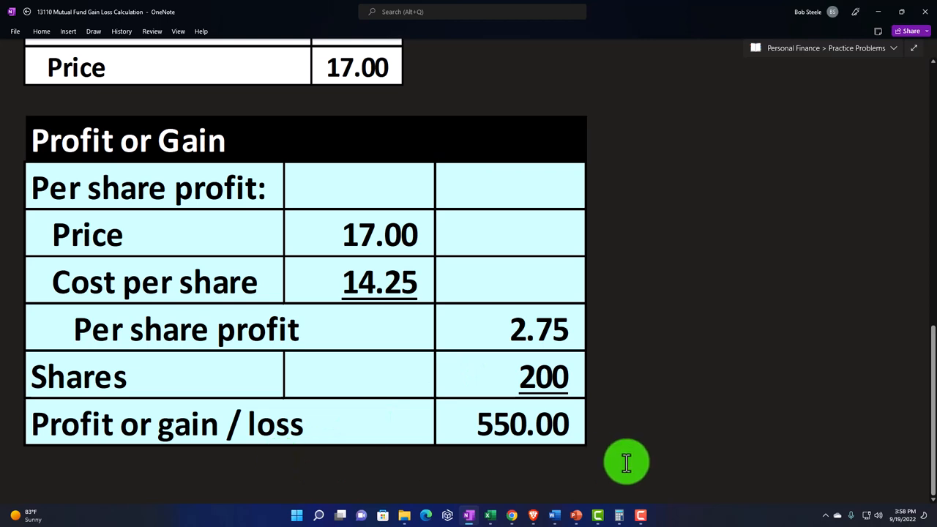
pyautogui.moveTo(624, 463)
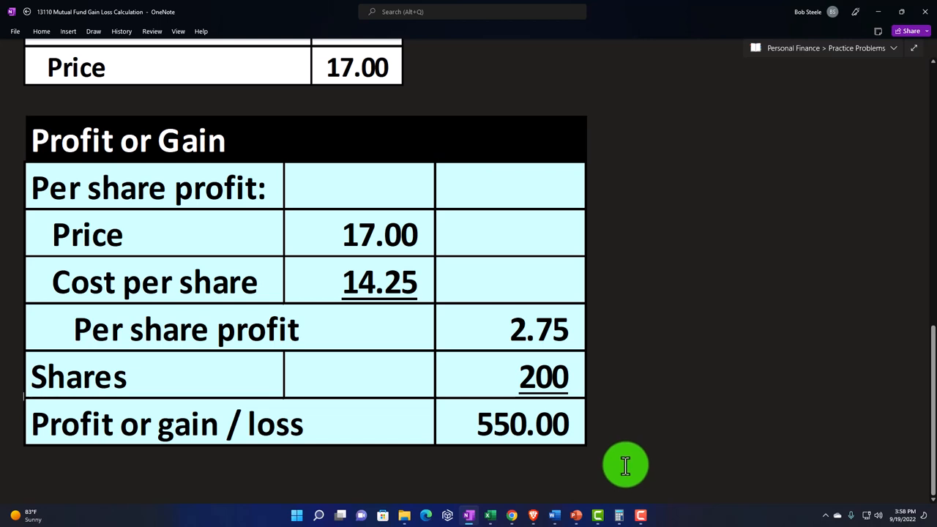
pyautogui.moveTo(601, 239)
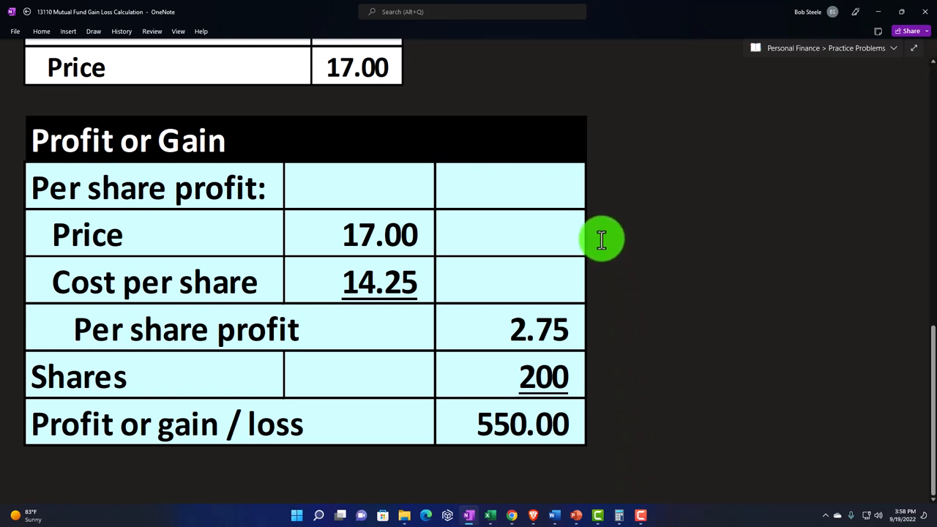